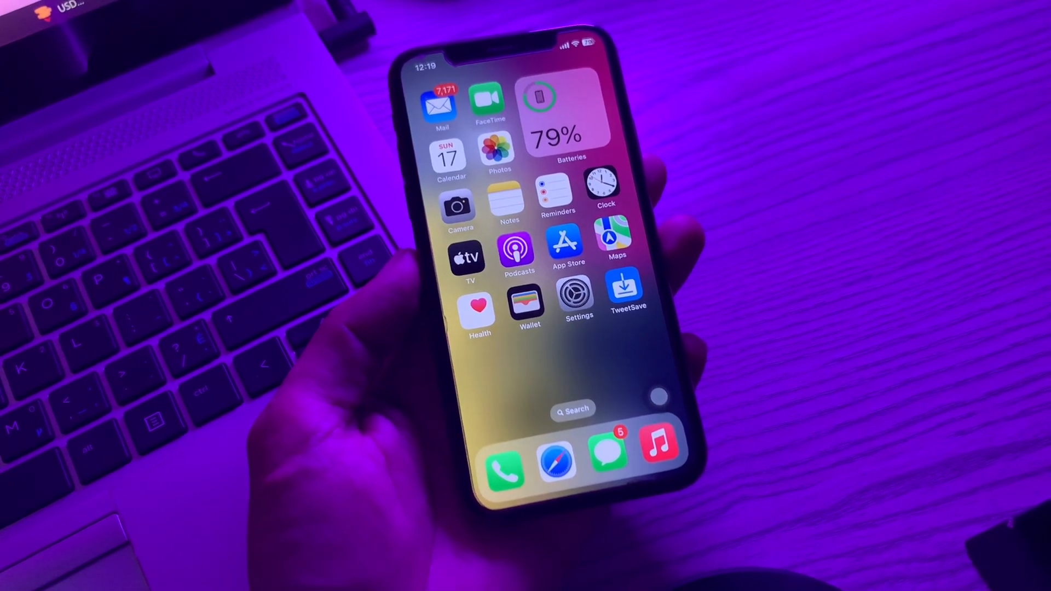
Step: Under Screen Time > Content & Privacy Restrictions > Allowed Apps, switch CarPlay off and back on
{"action": "left_click", "coordinate": [576, 298]}
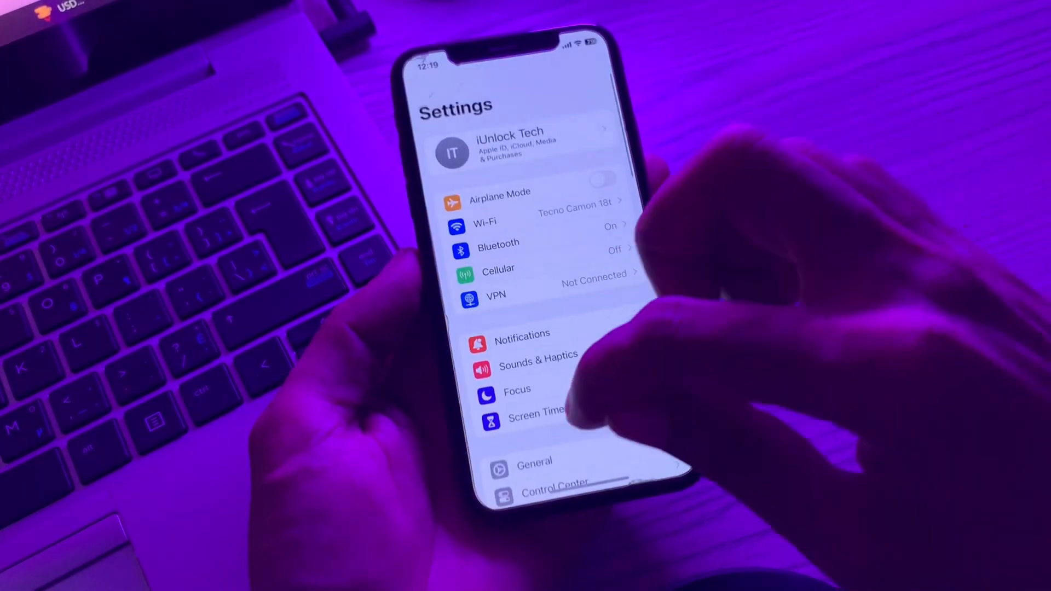
{"action": "left_click", "coordinate": [529, 419]}
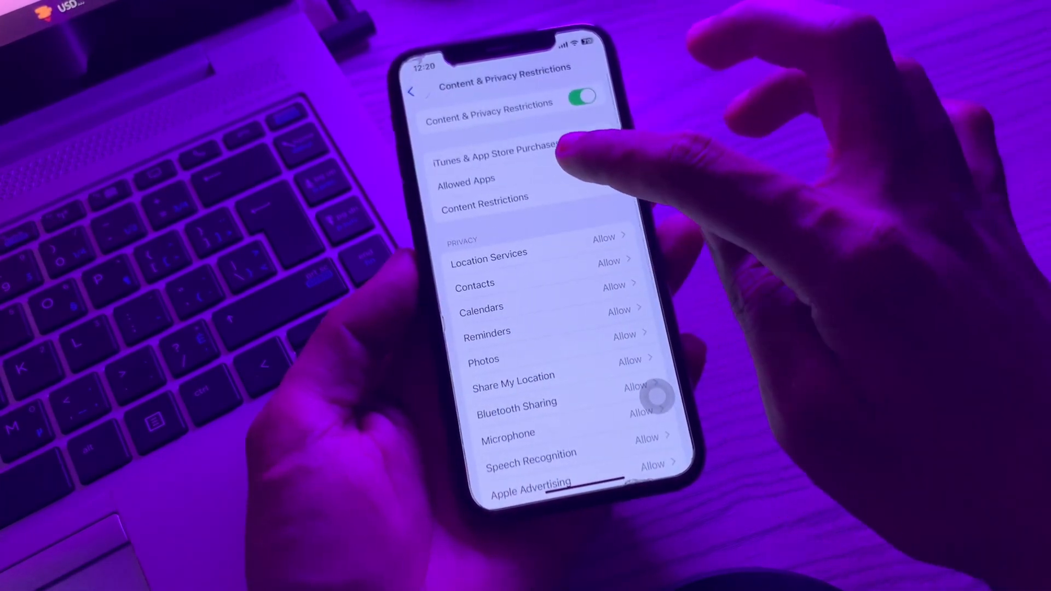
{"action": "left_click", "coordinate": [465, 179]}
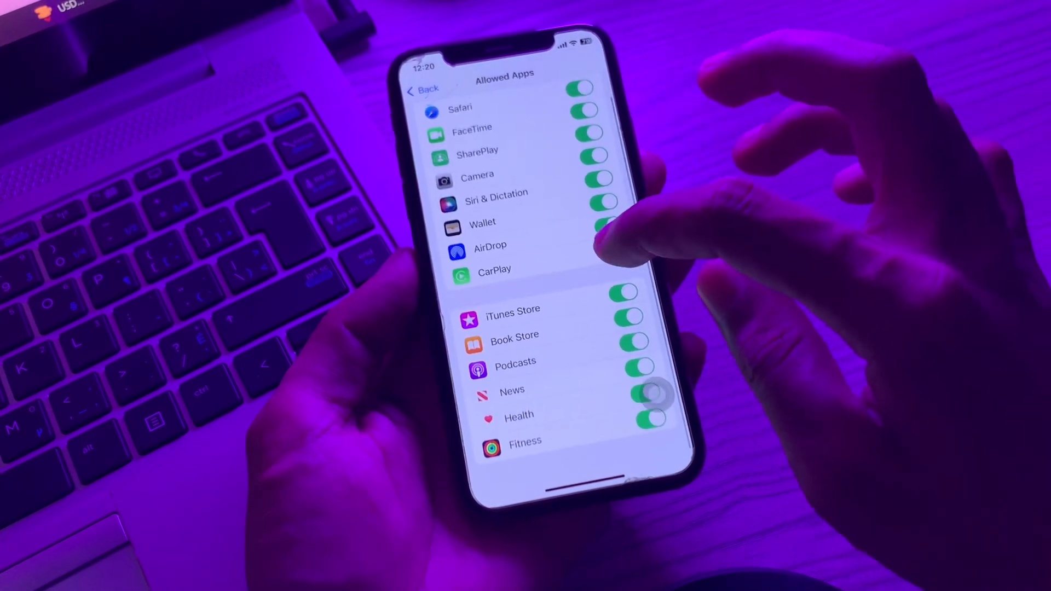
{"action": "left_click", "coordinate": [608, 247]}
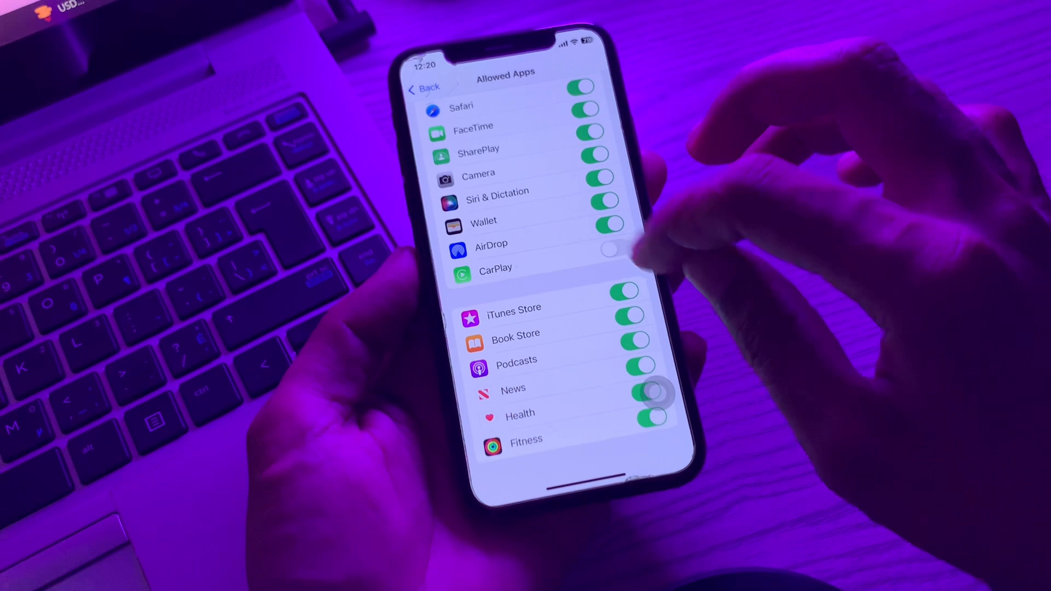
{"action": "left_click", "coordinate": [610, 248]}
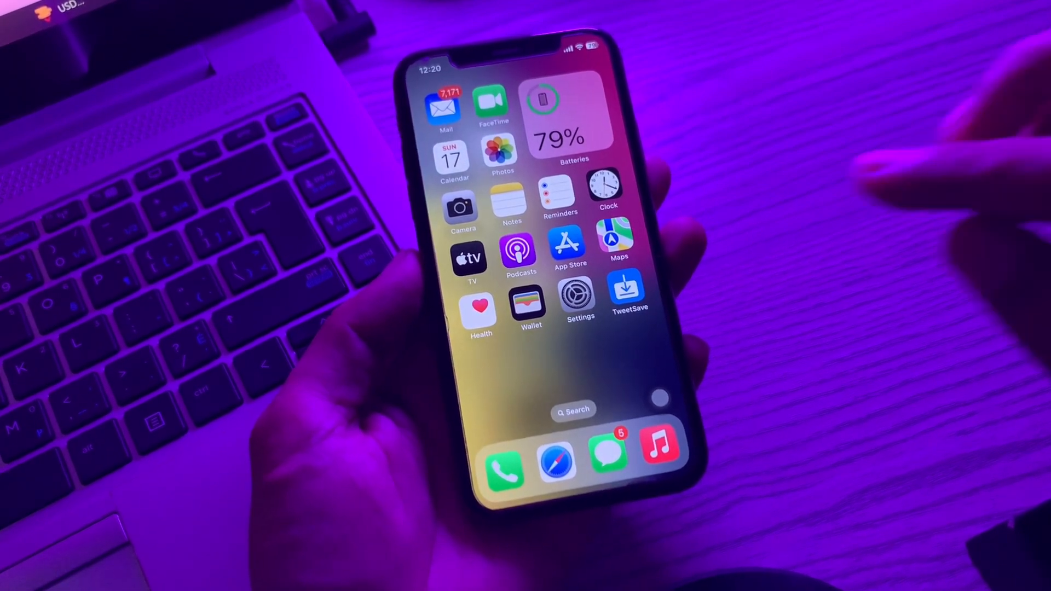
{"action": "left_click", "coordinate": [574, 296]}
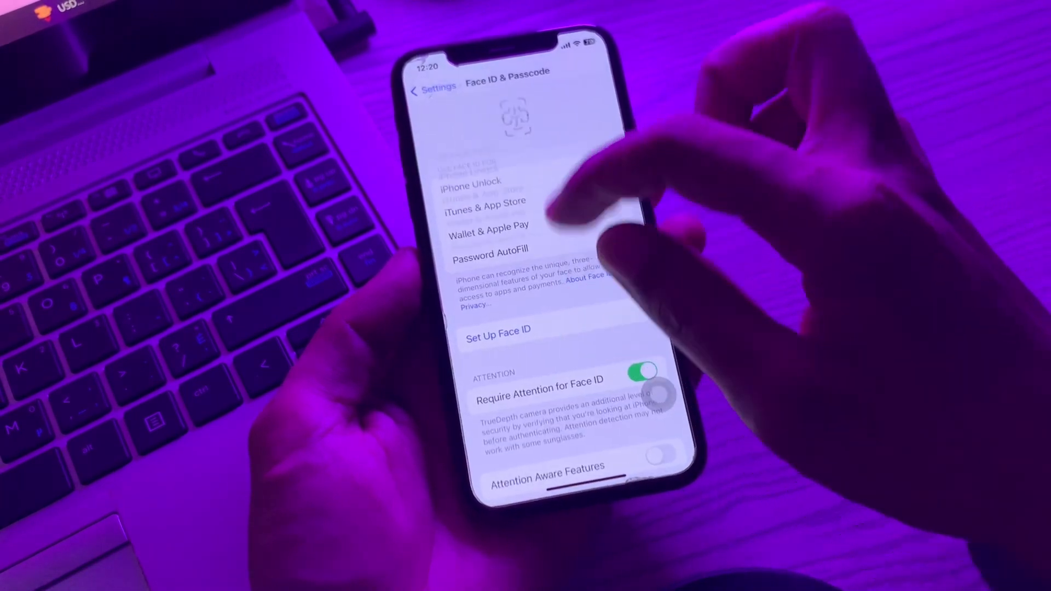
{"action": "scroll", "scroll_direction": "down", "scroll_amount": 3}
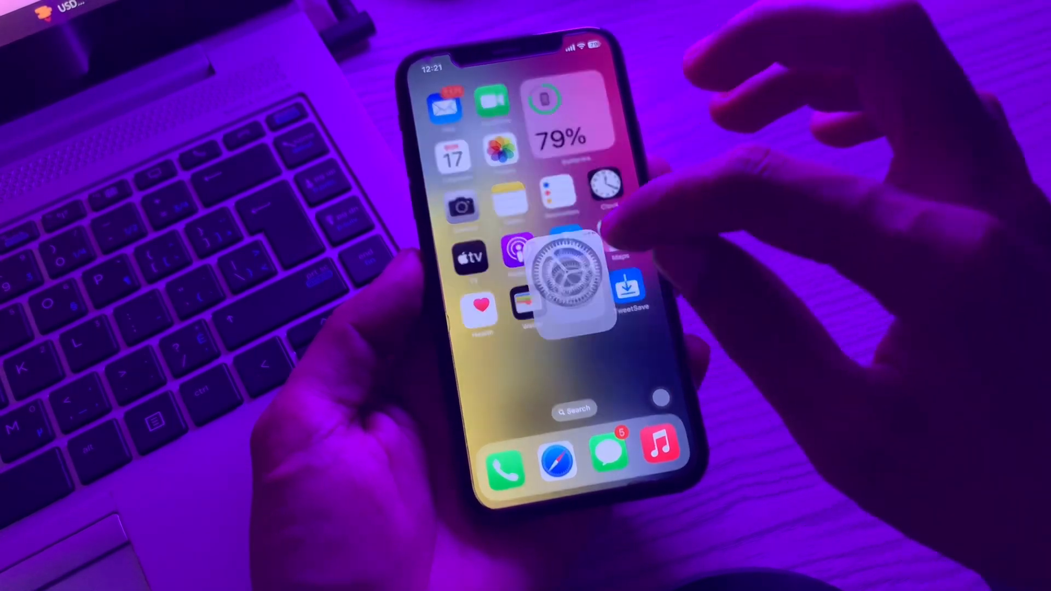
{"action": "left_click", "coordinate": [565, 275]}
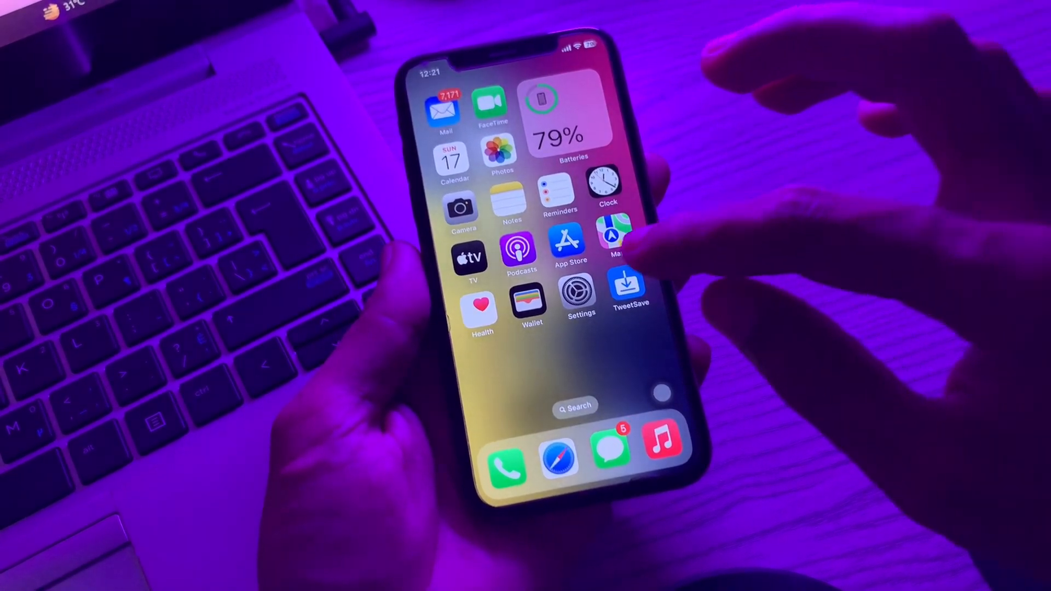
Step: Begin Reset All Settings under General > Transfer or Reset iPhone, reaching the Enter Passcode prompt
{"action": "left_click", "coordinate": [574, 293]}
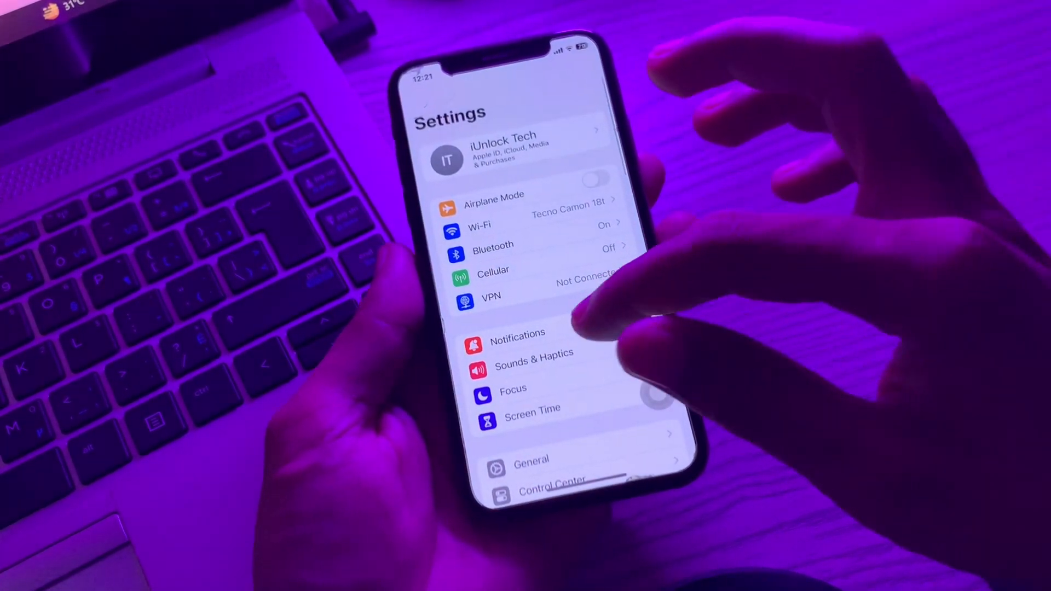
{"action": "scroll", "scroll_direction": "down", "scroll_amount": 3}
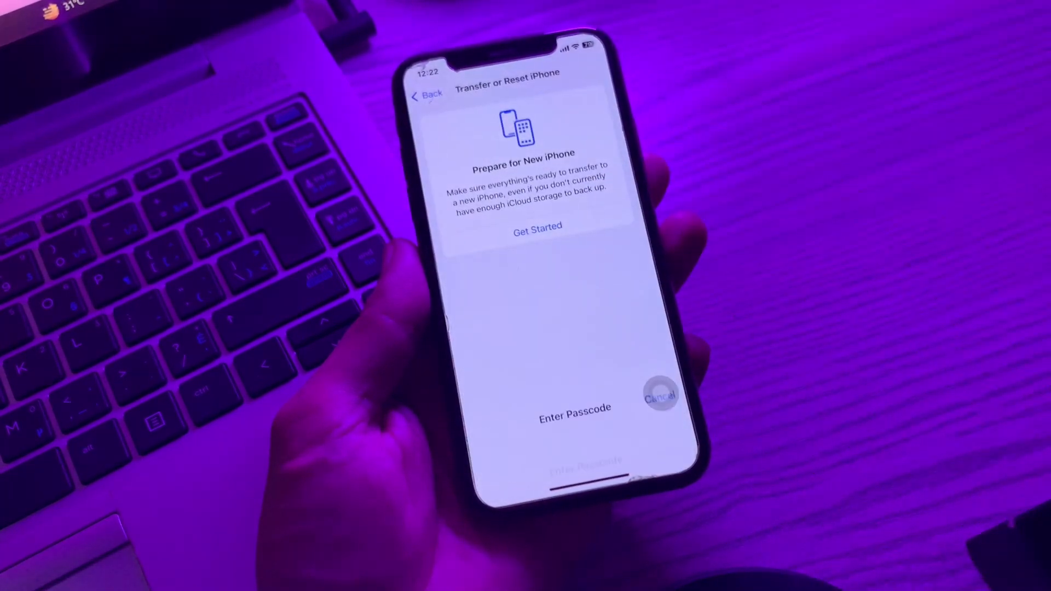
{"action": "left_click", "coordinate": [574, 409]}
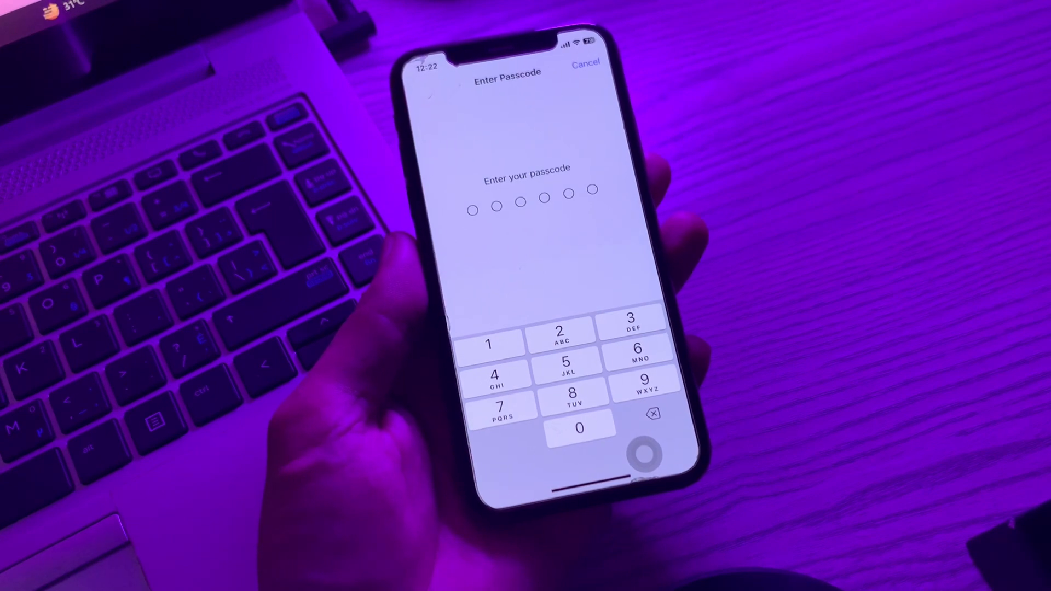